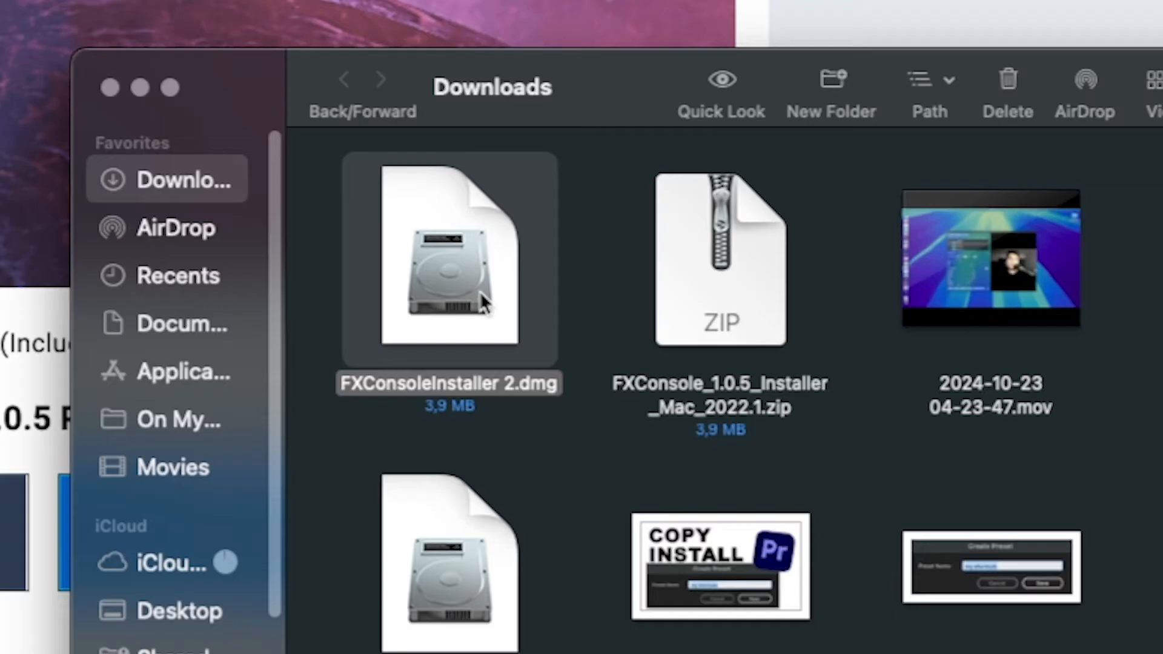
# Step: Mount FXConsoleInstaller 2.dmg and launch the FXConsole_1.0.5_Installer app from its window
pyautogui.rightClick(449, 267)
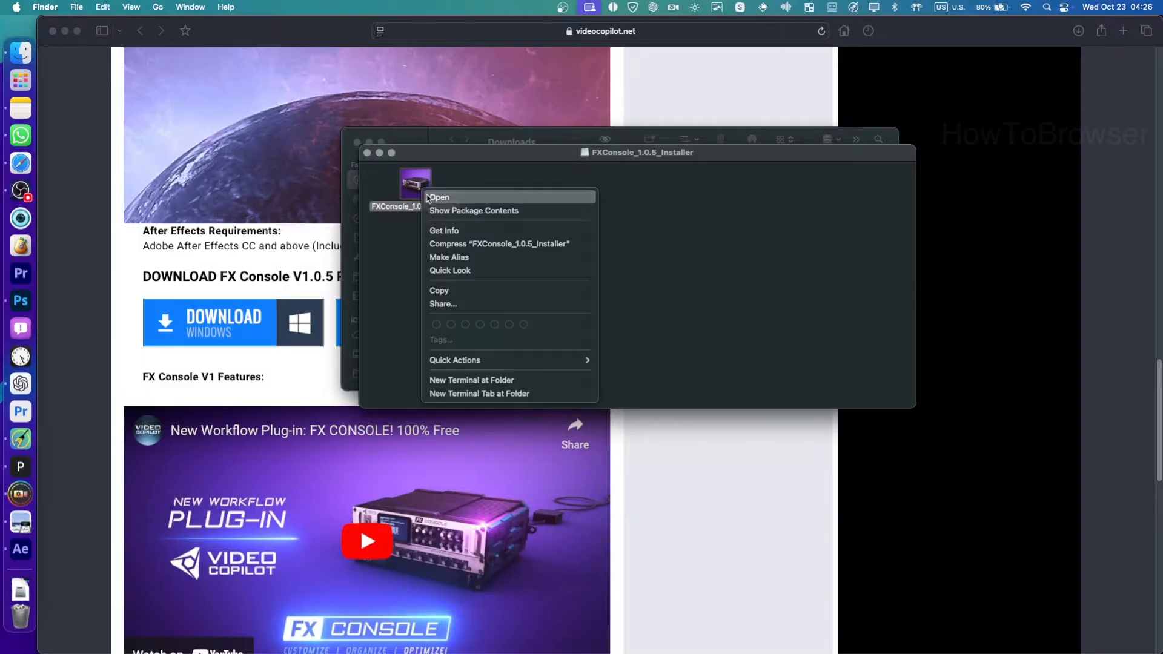
pyautogui.click(440, 198)
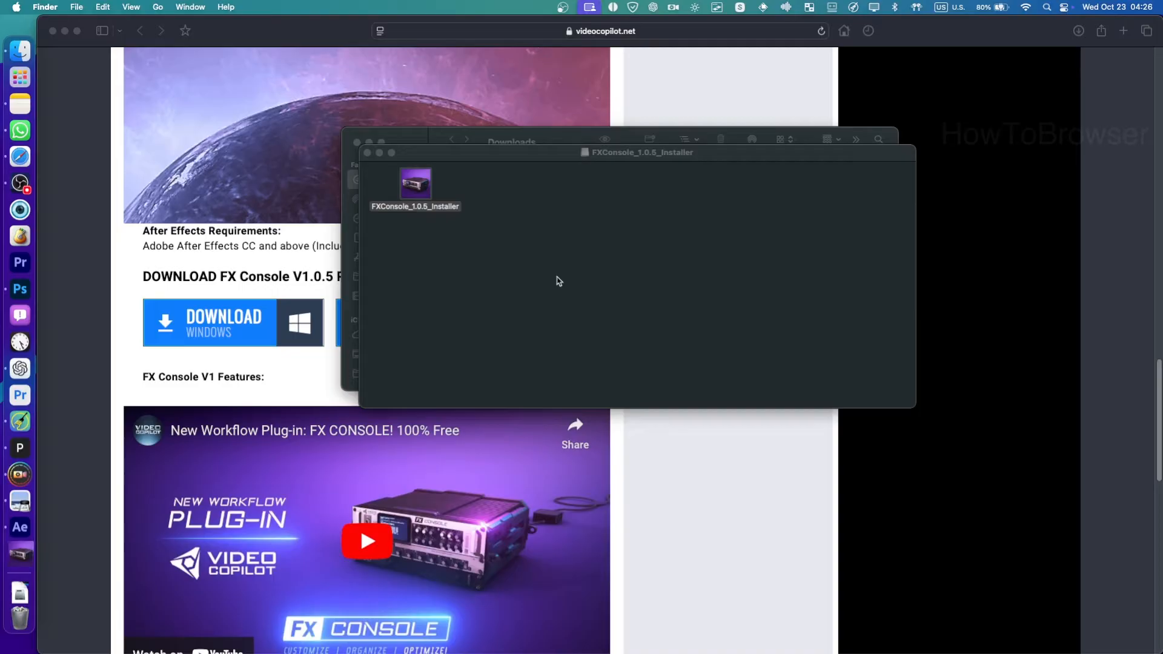
# Step: Accept the license, install the FX Console plug-in to Mission Success, and finish the installer
pyautogui.doubleClick(415, 185)
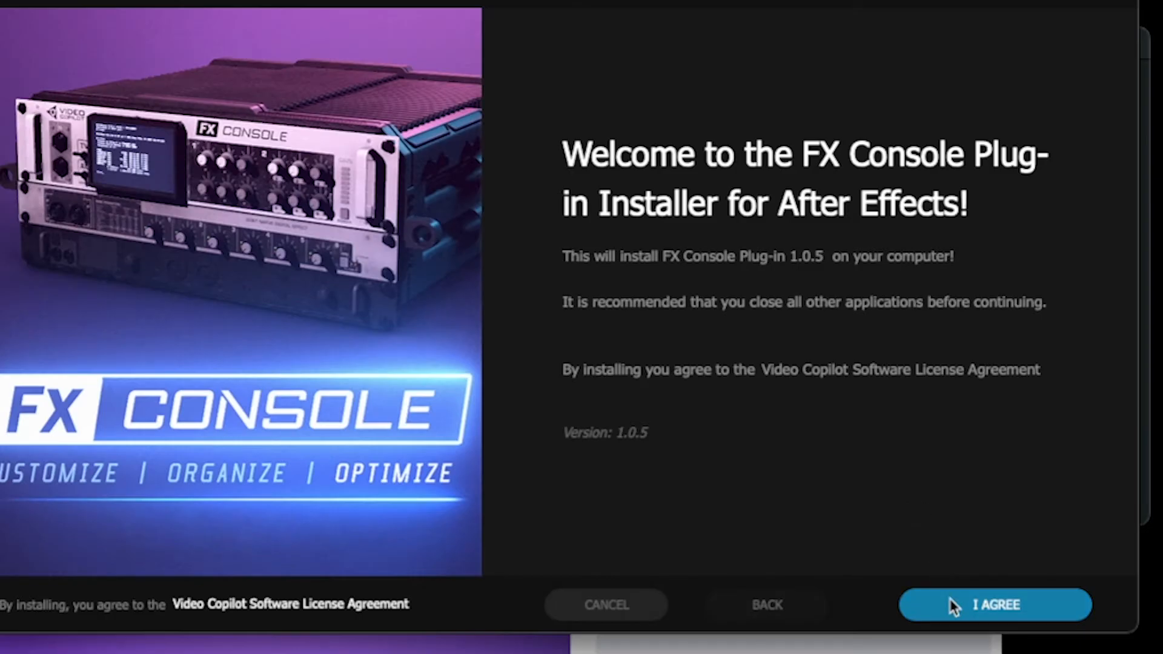
pyautogui.click(993, 604)
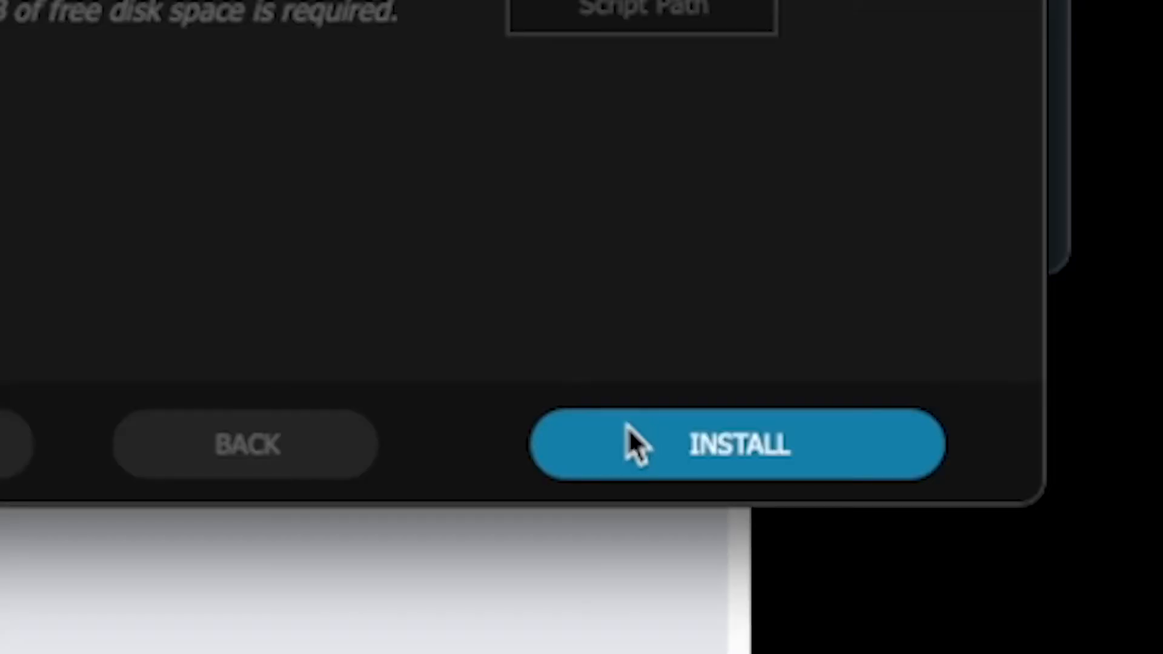
pyautogui.click(738, 444)
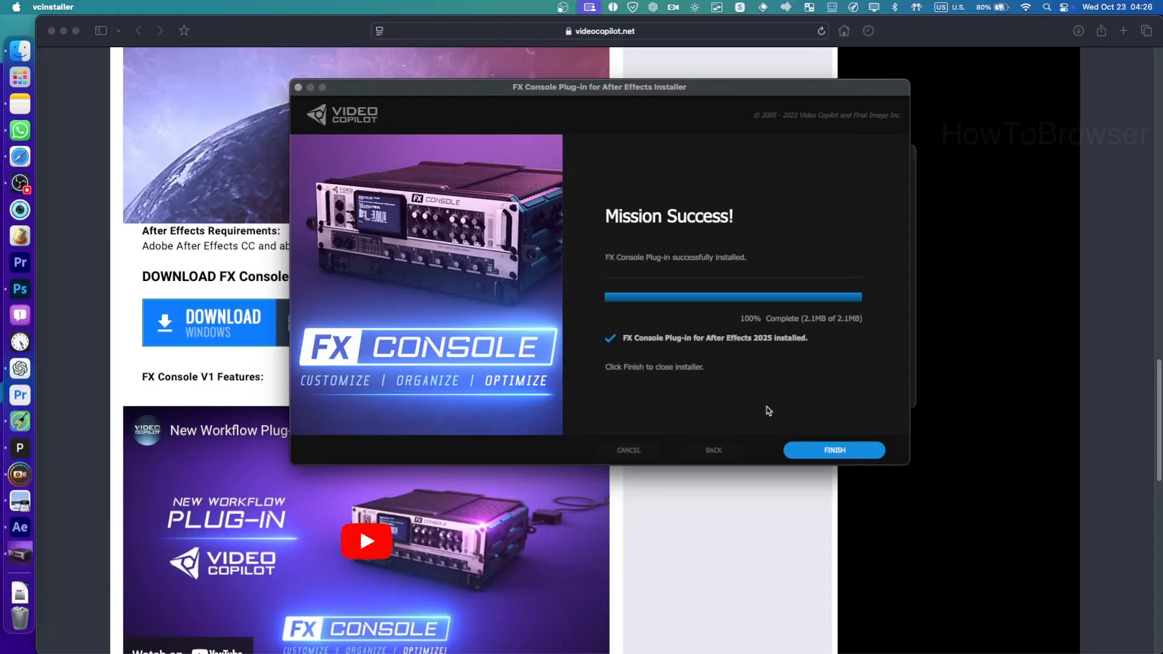
pyautogui.click(833, 451)
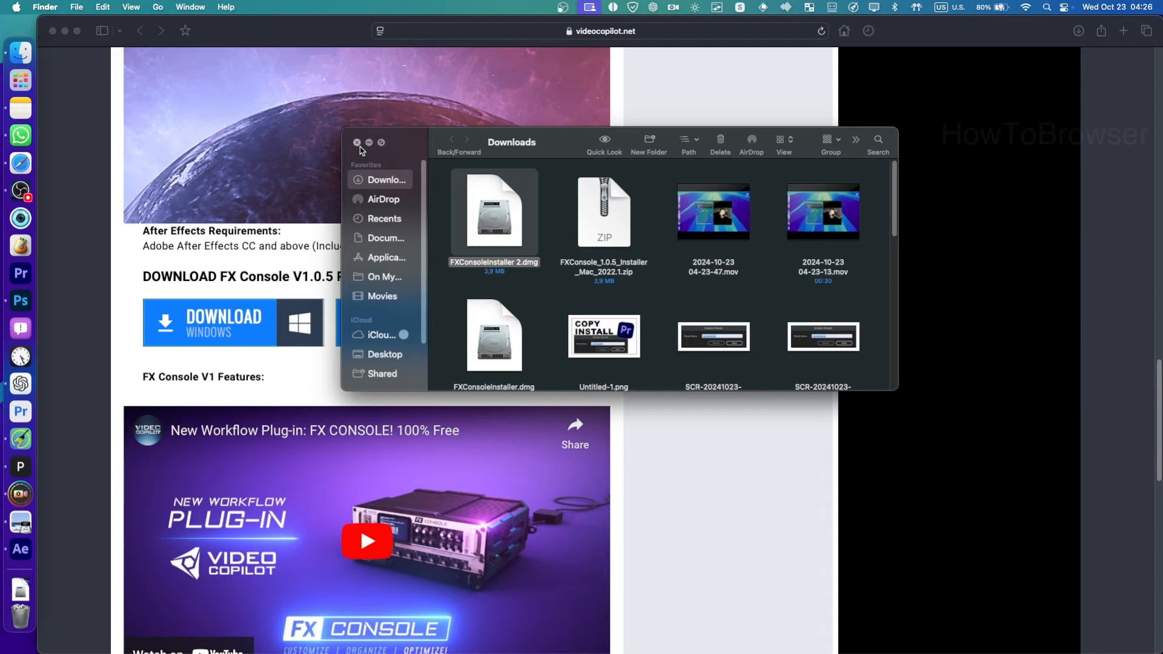
# Step: Close the Downloads window and quit After Effects, discarding the untitled project's changes
pyautogui.click(356, 143)
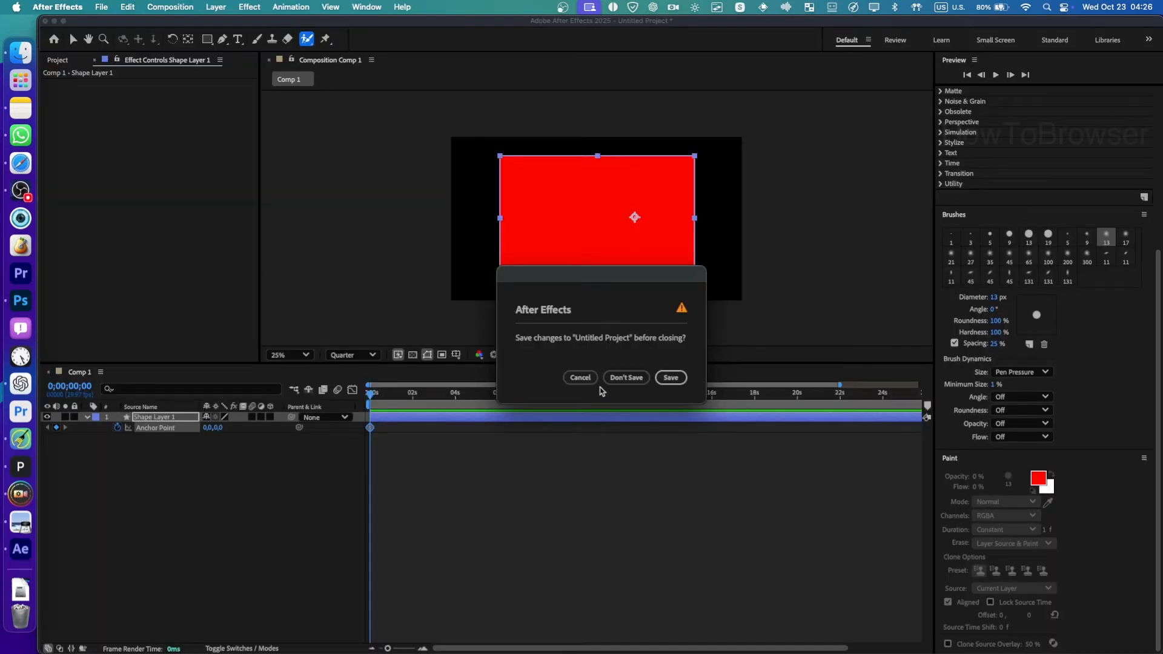
pyautogui.click(625, 378)
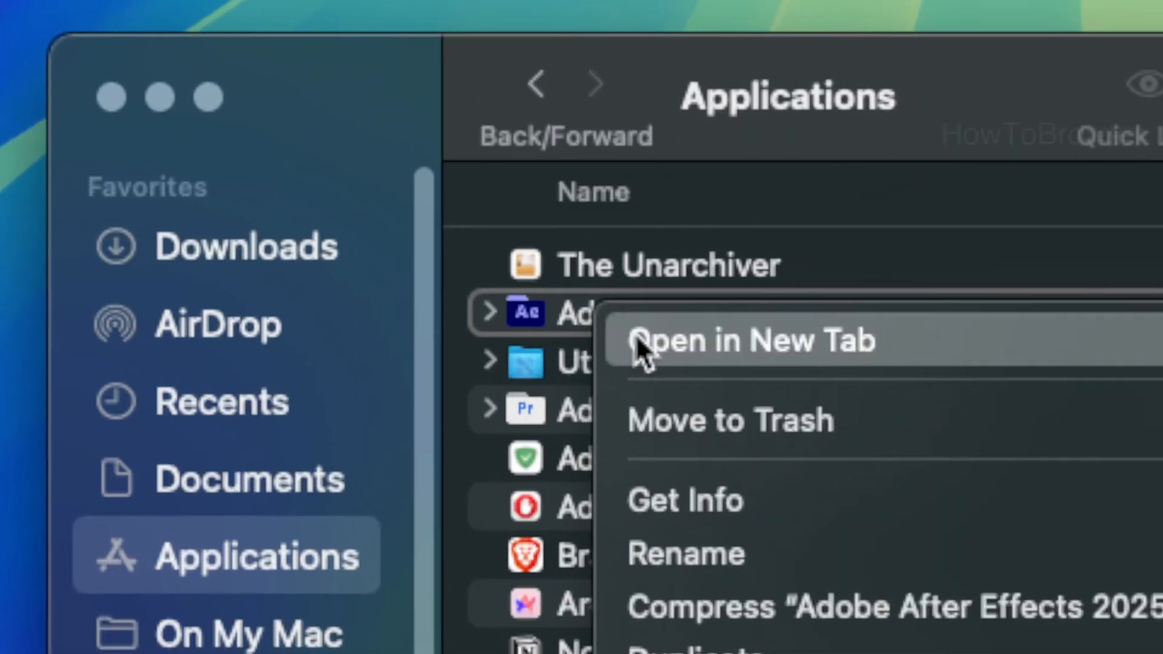
# Step: Show the Adobe After Effects 2025 folder in a new Finder tab from Applications
pyautogui.click(751, 341)
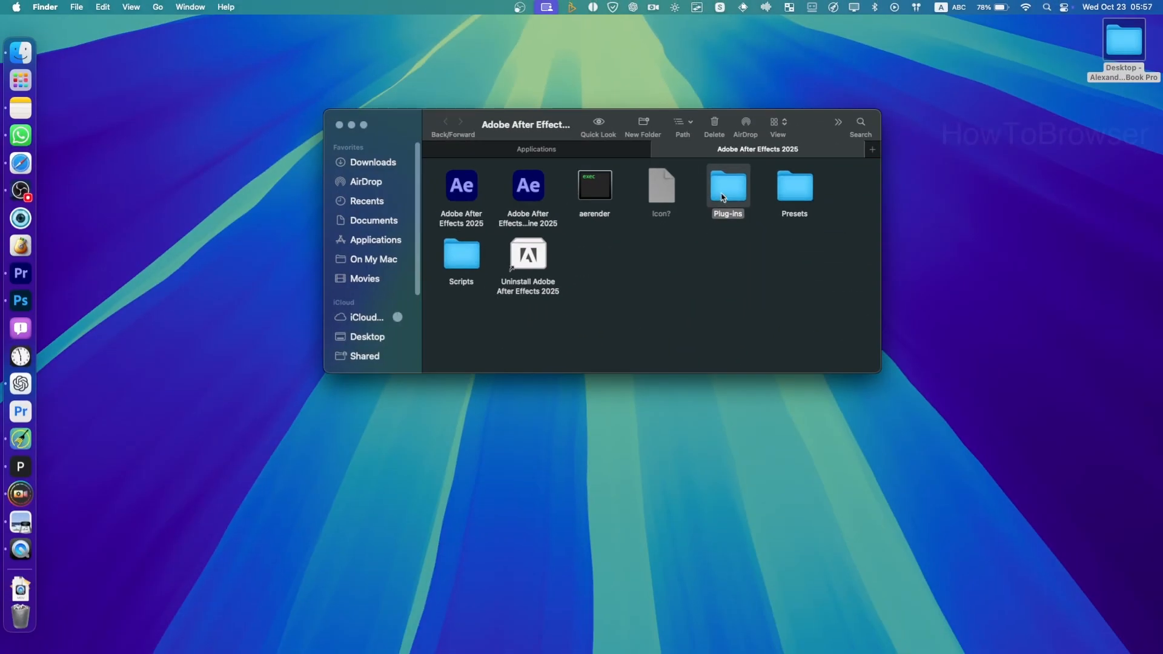
# Step: Check Plug-ins for the VideoCopilot folder, then return and show the Presets folder
pyautogui.doubleClick(726, 185)
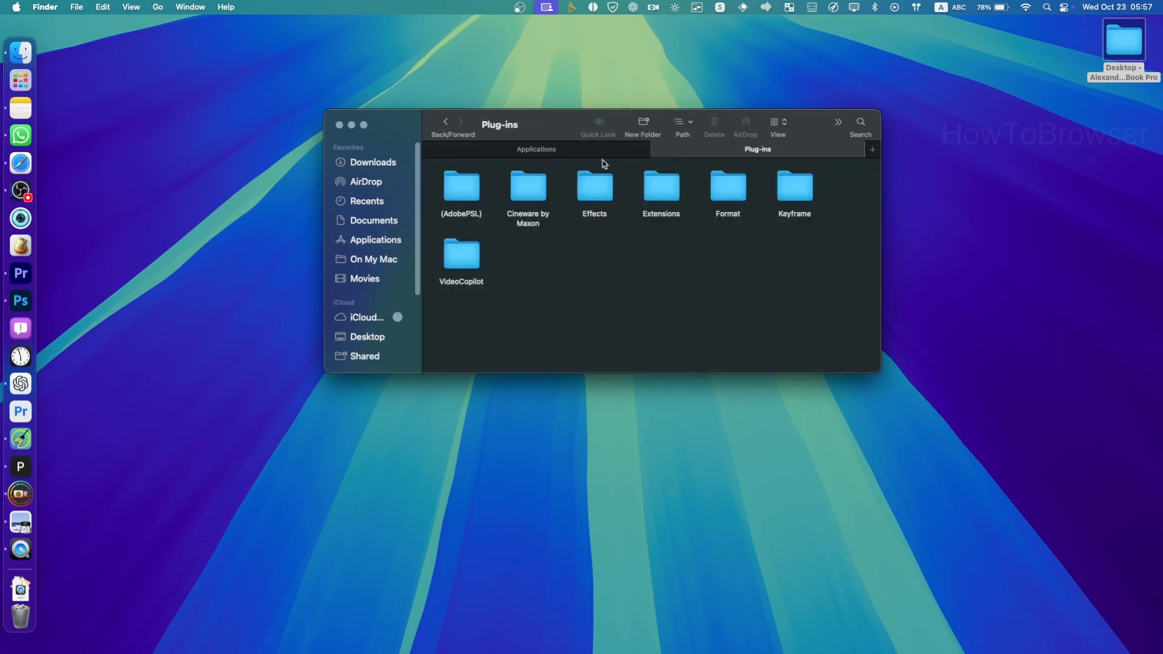
pyautogui.click(446, 121)
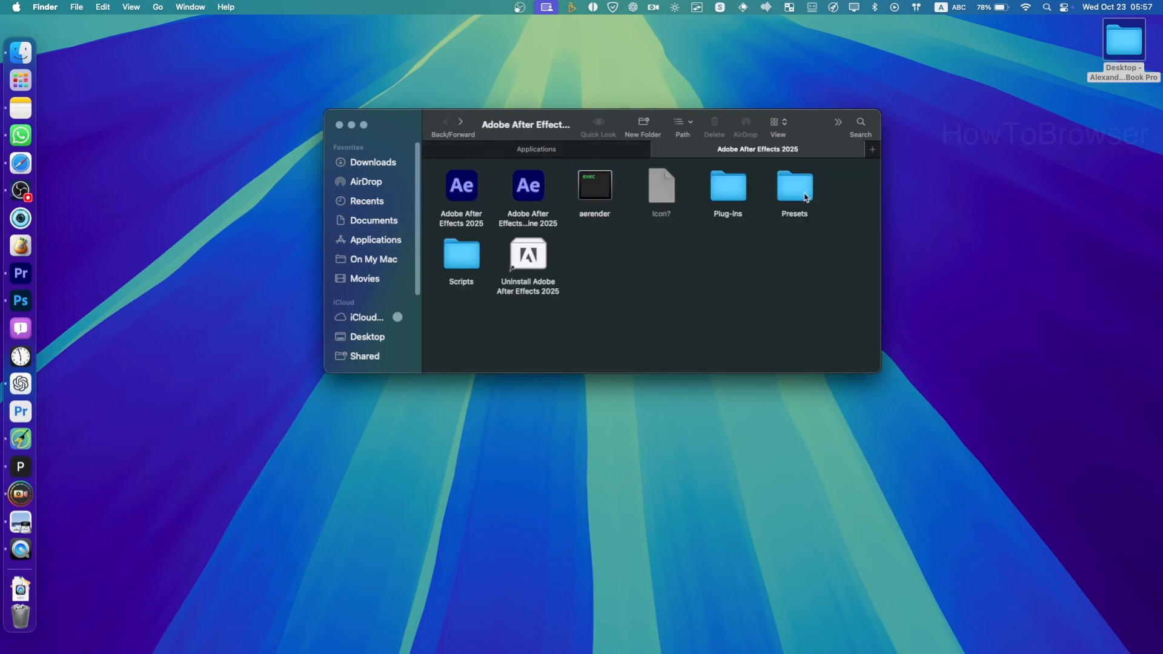
pyautogui.doubleClick(793, 185)
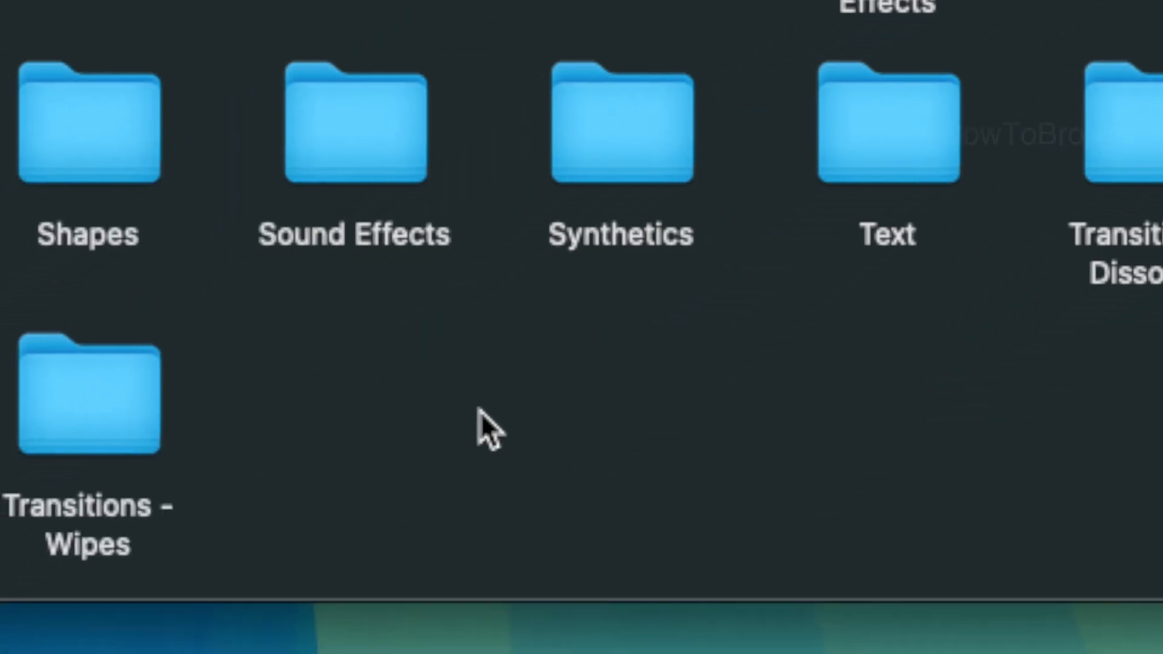